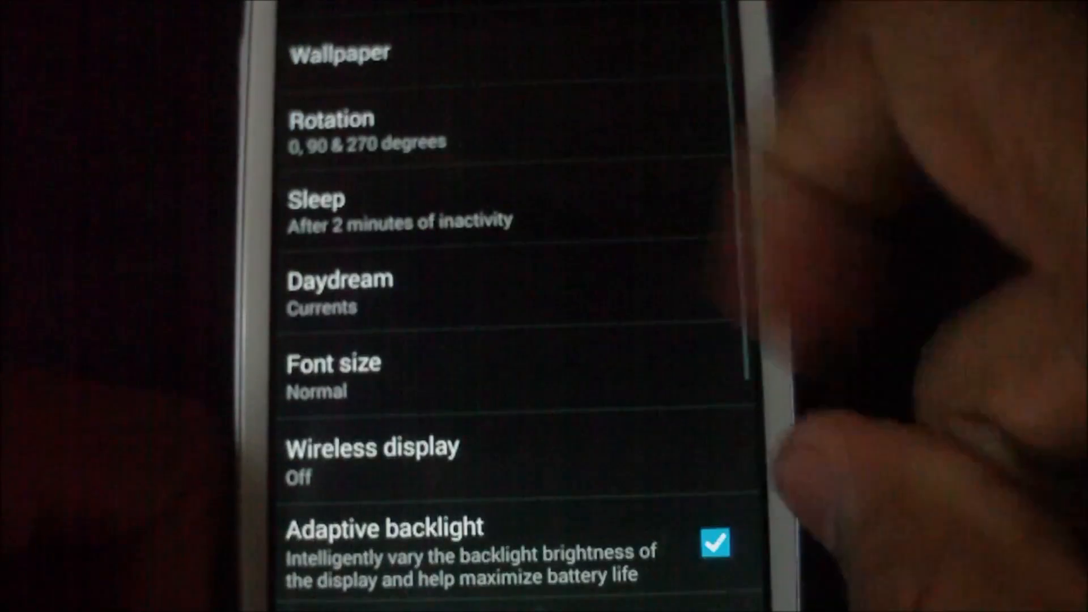
# Step: Show the phone's Status page with battery level, Sprint network and signal strength
pyautogui.click(340, 279)
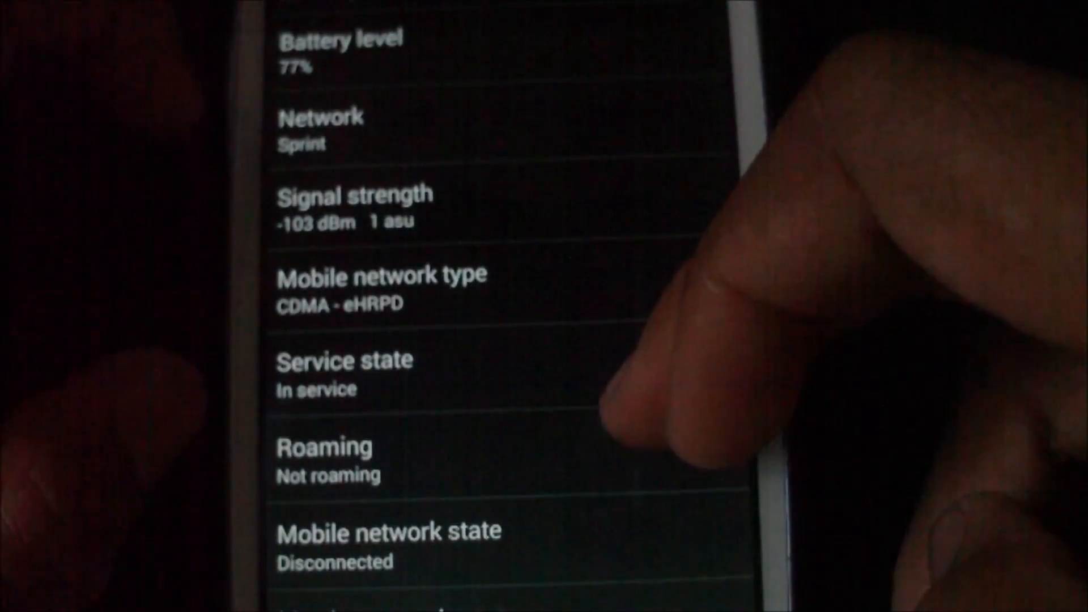
# Step: Scroll the Status page down to the IMEI, IP address, Wi-Fi MAC and serial number rows
pyautogui.scroll(-3)
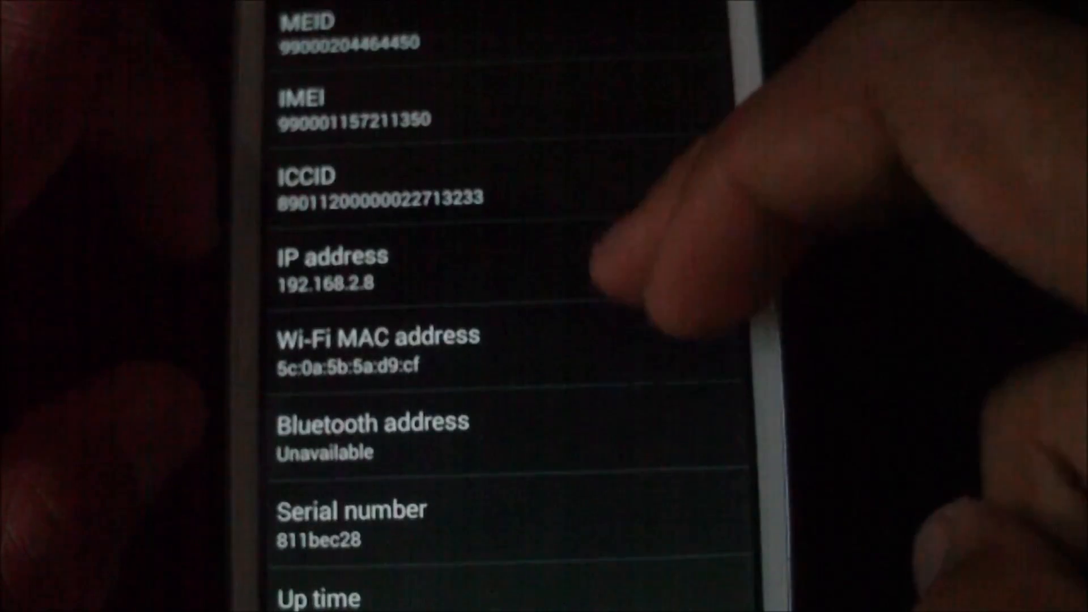